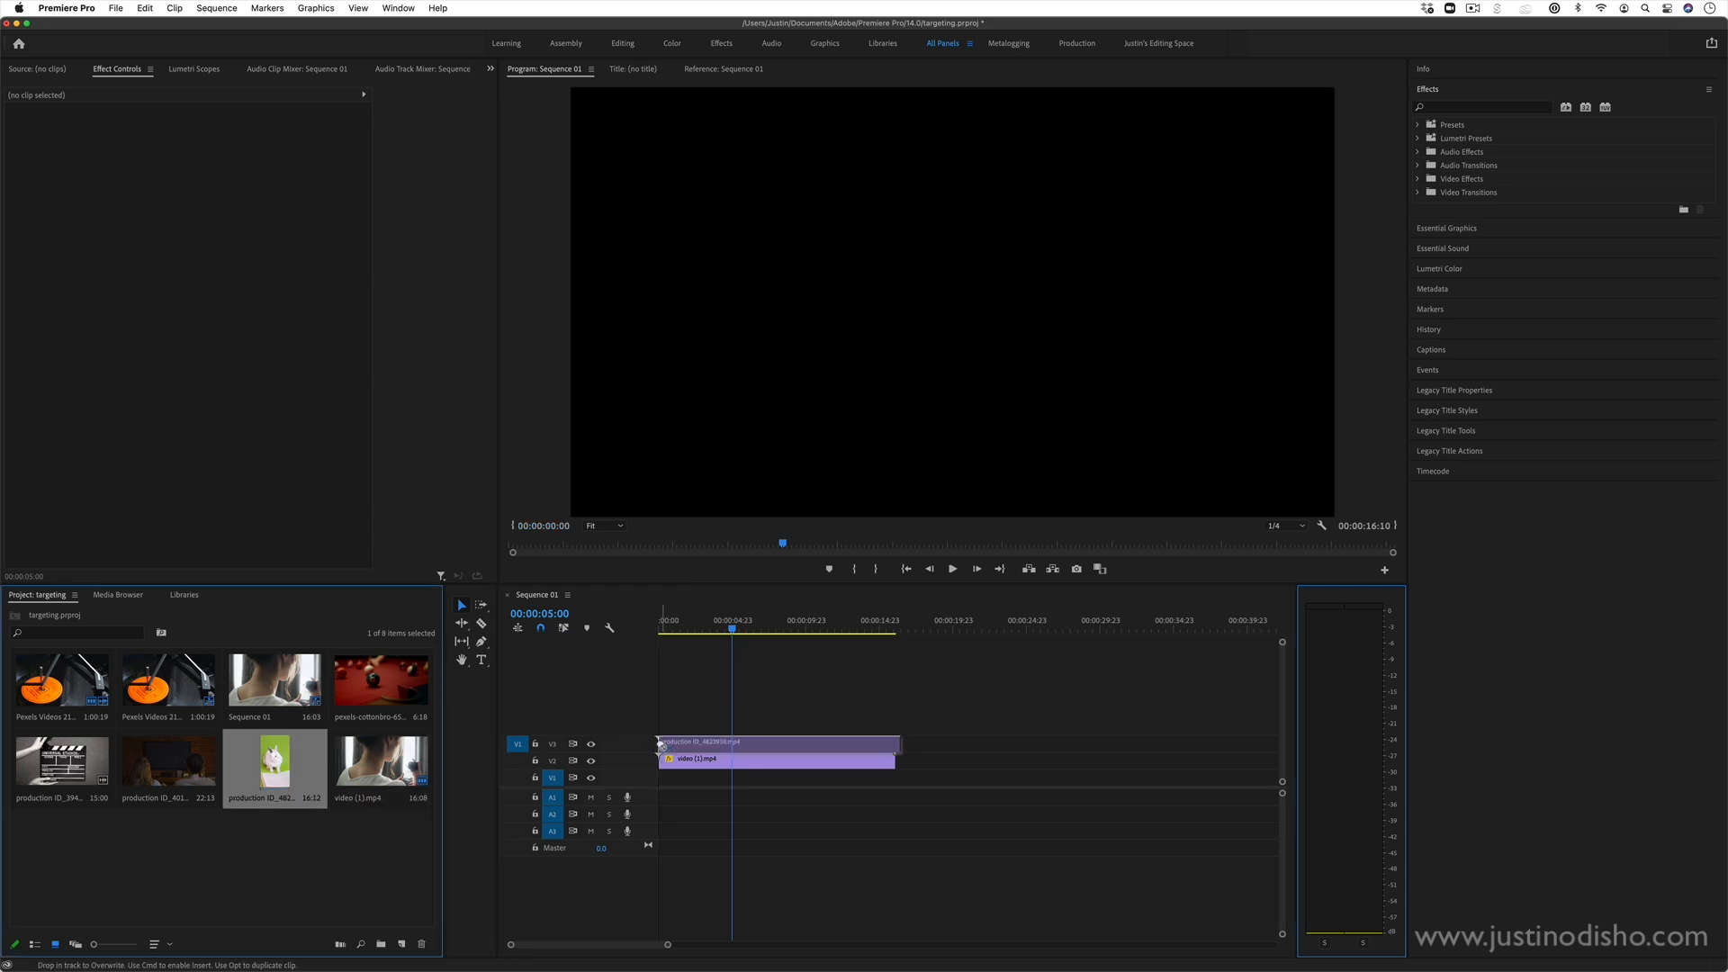
# Select the bunny clip on V2 and split it at 00:00:05:00.
pyautogui.click(754, 748)
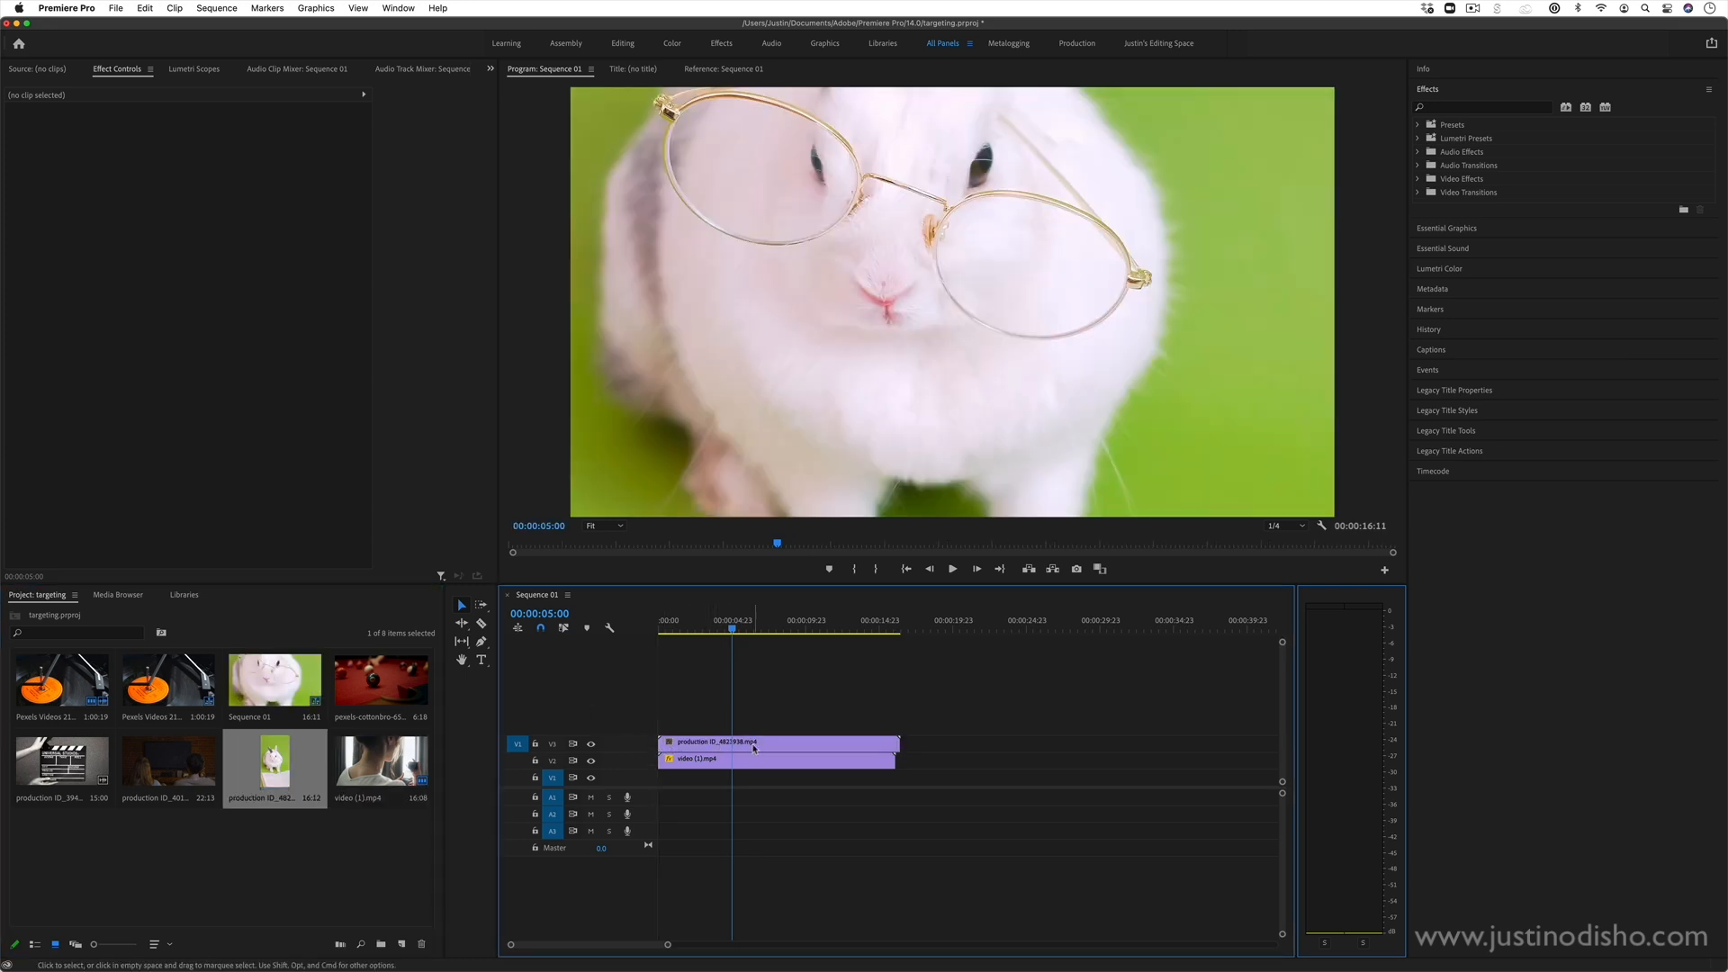
pyautogui.click(752, 742)
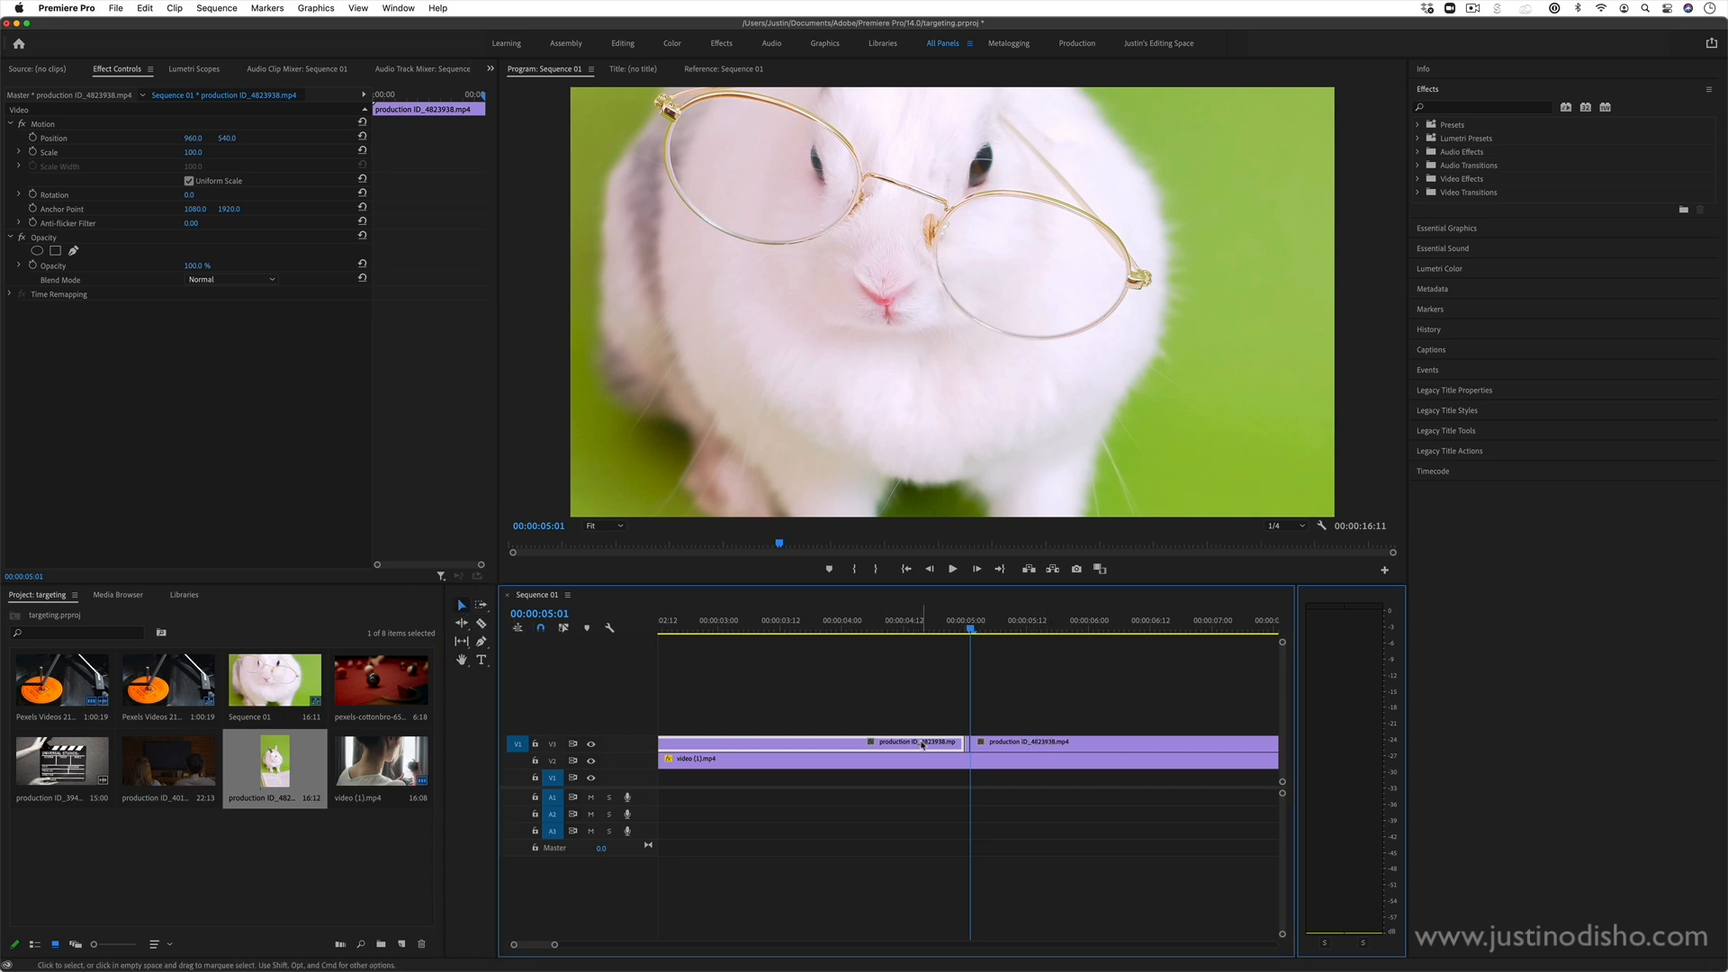
pyautogui.moveTo(924, 743)
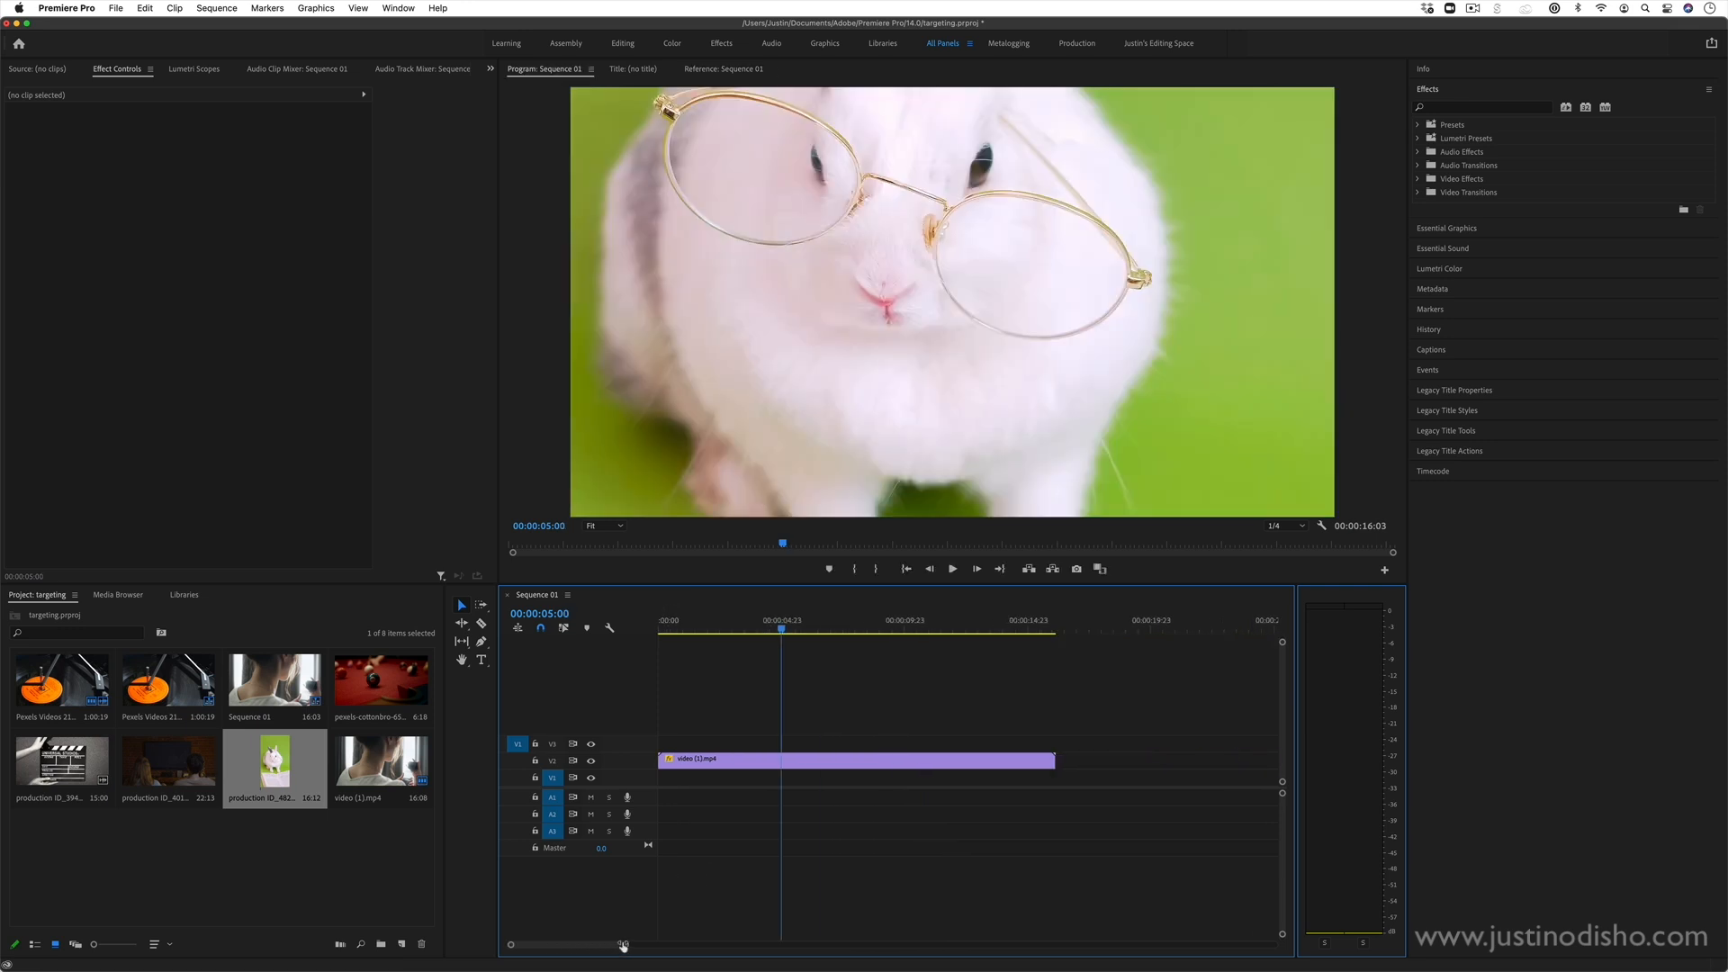
pyautogui.click(724, 70)
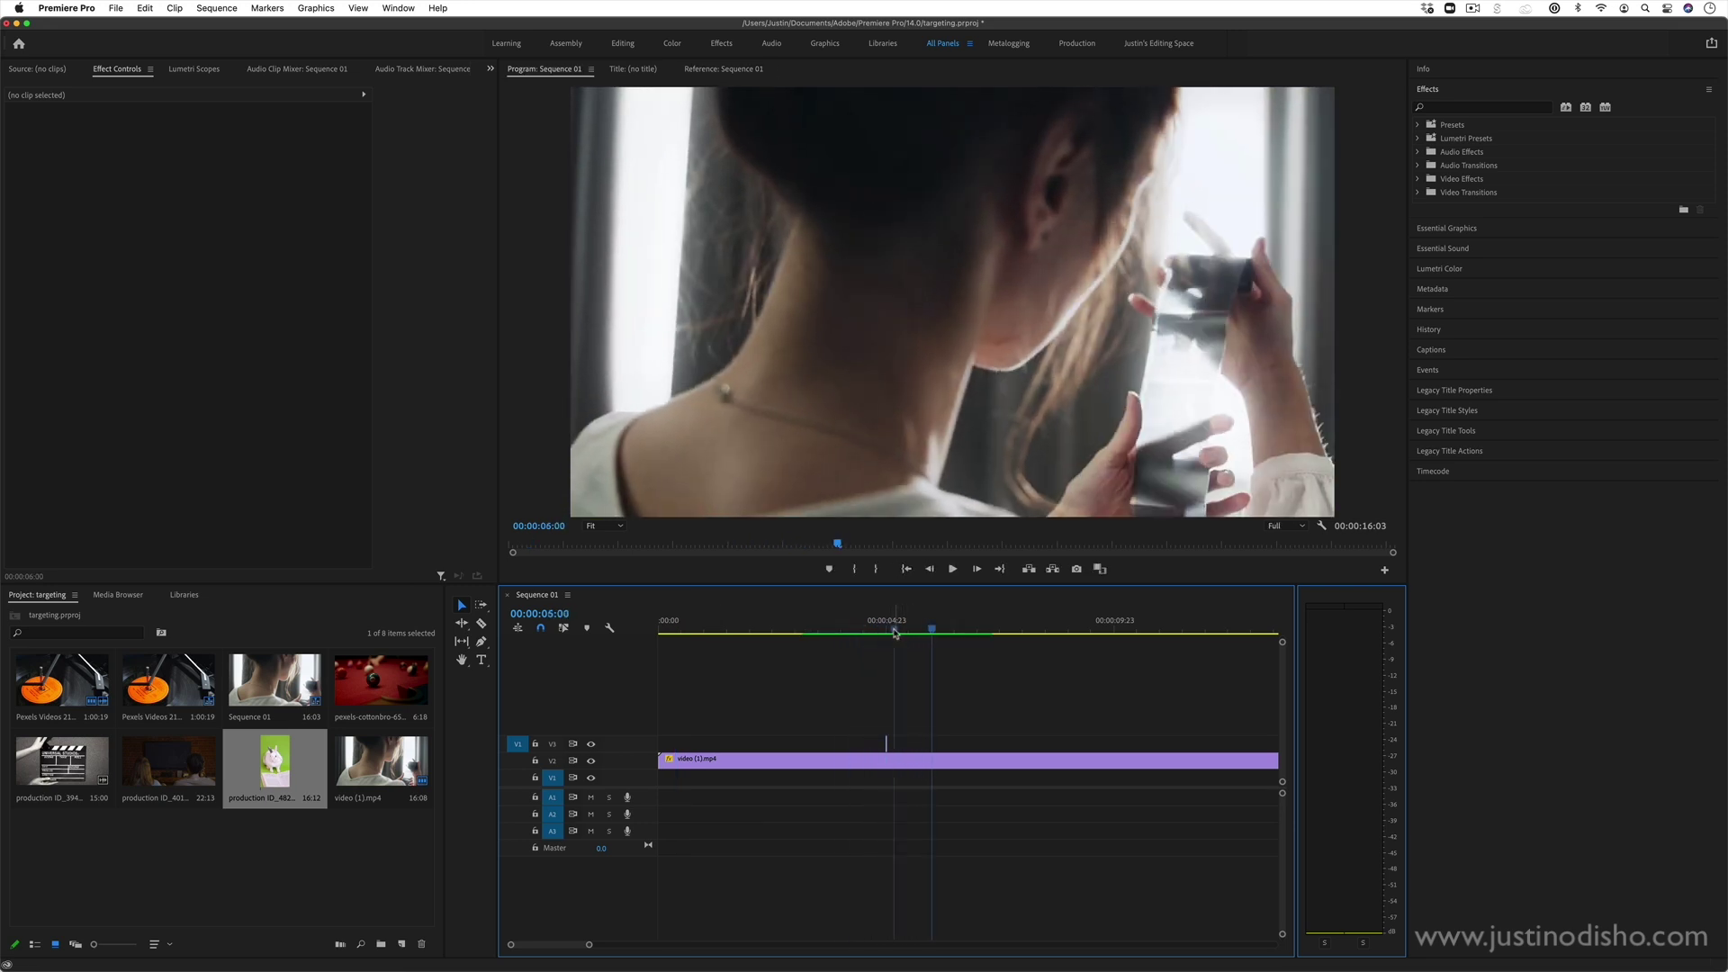
pyautogui.click(952, 569)
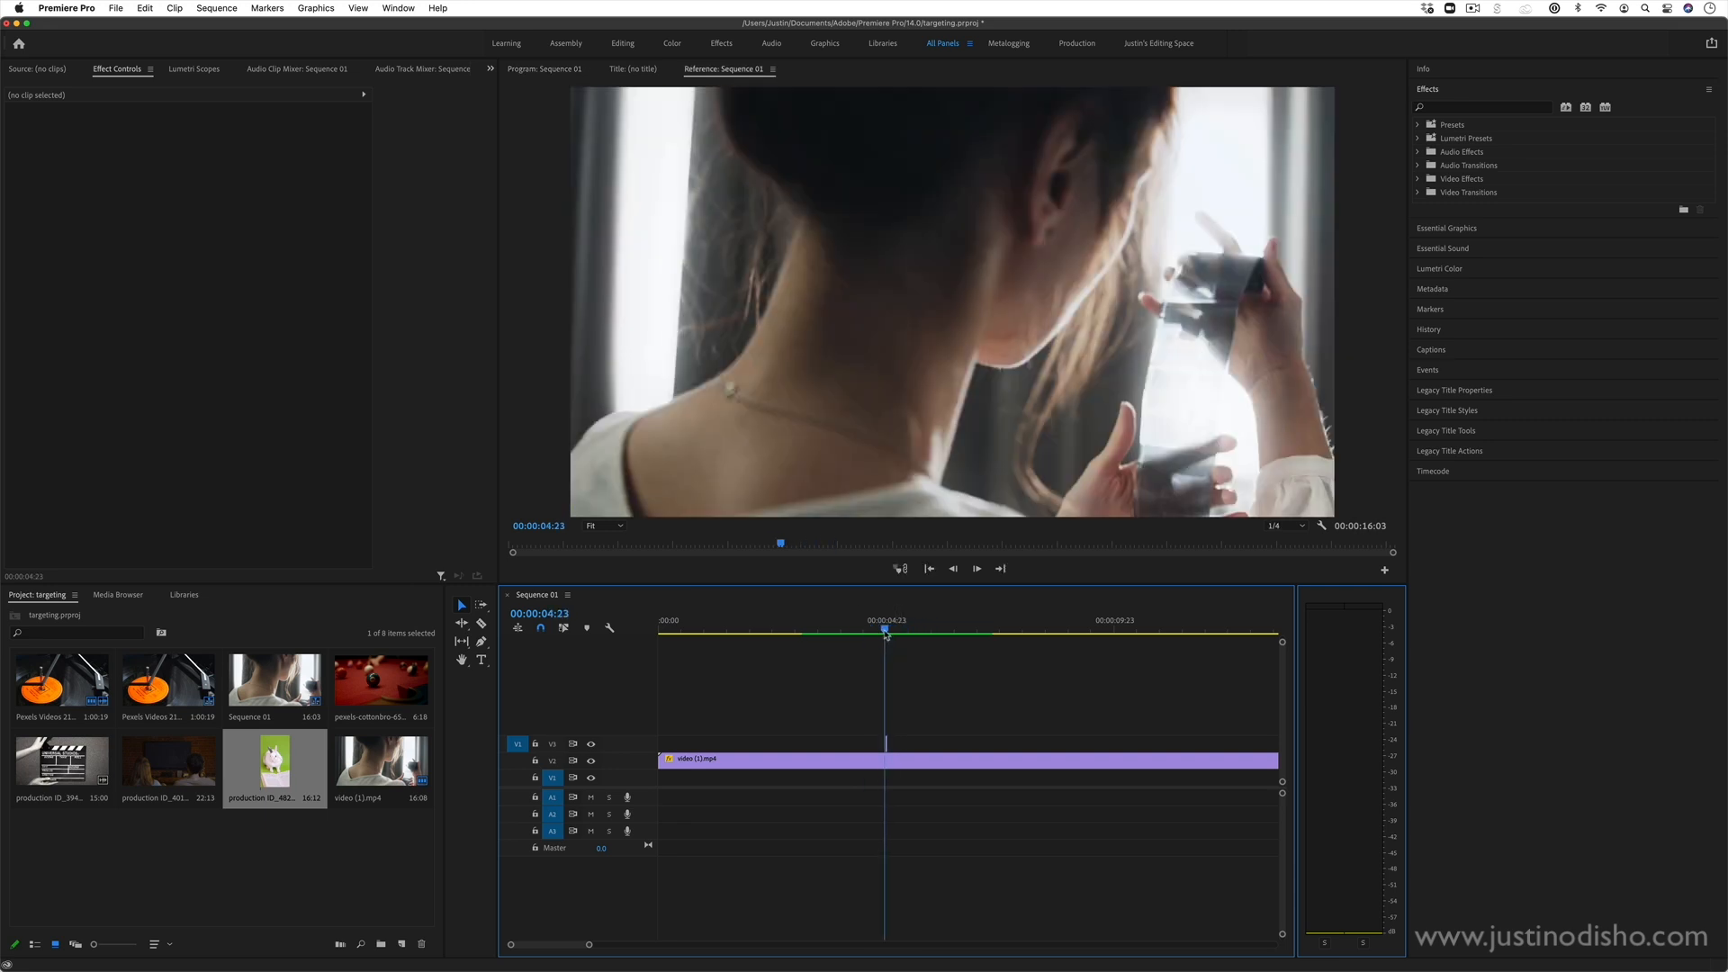
pyautogui.click(543, 69)
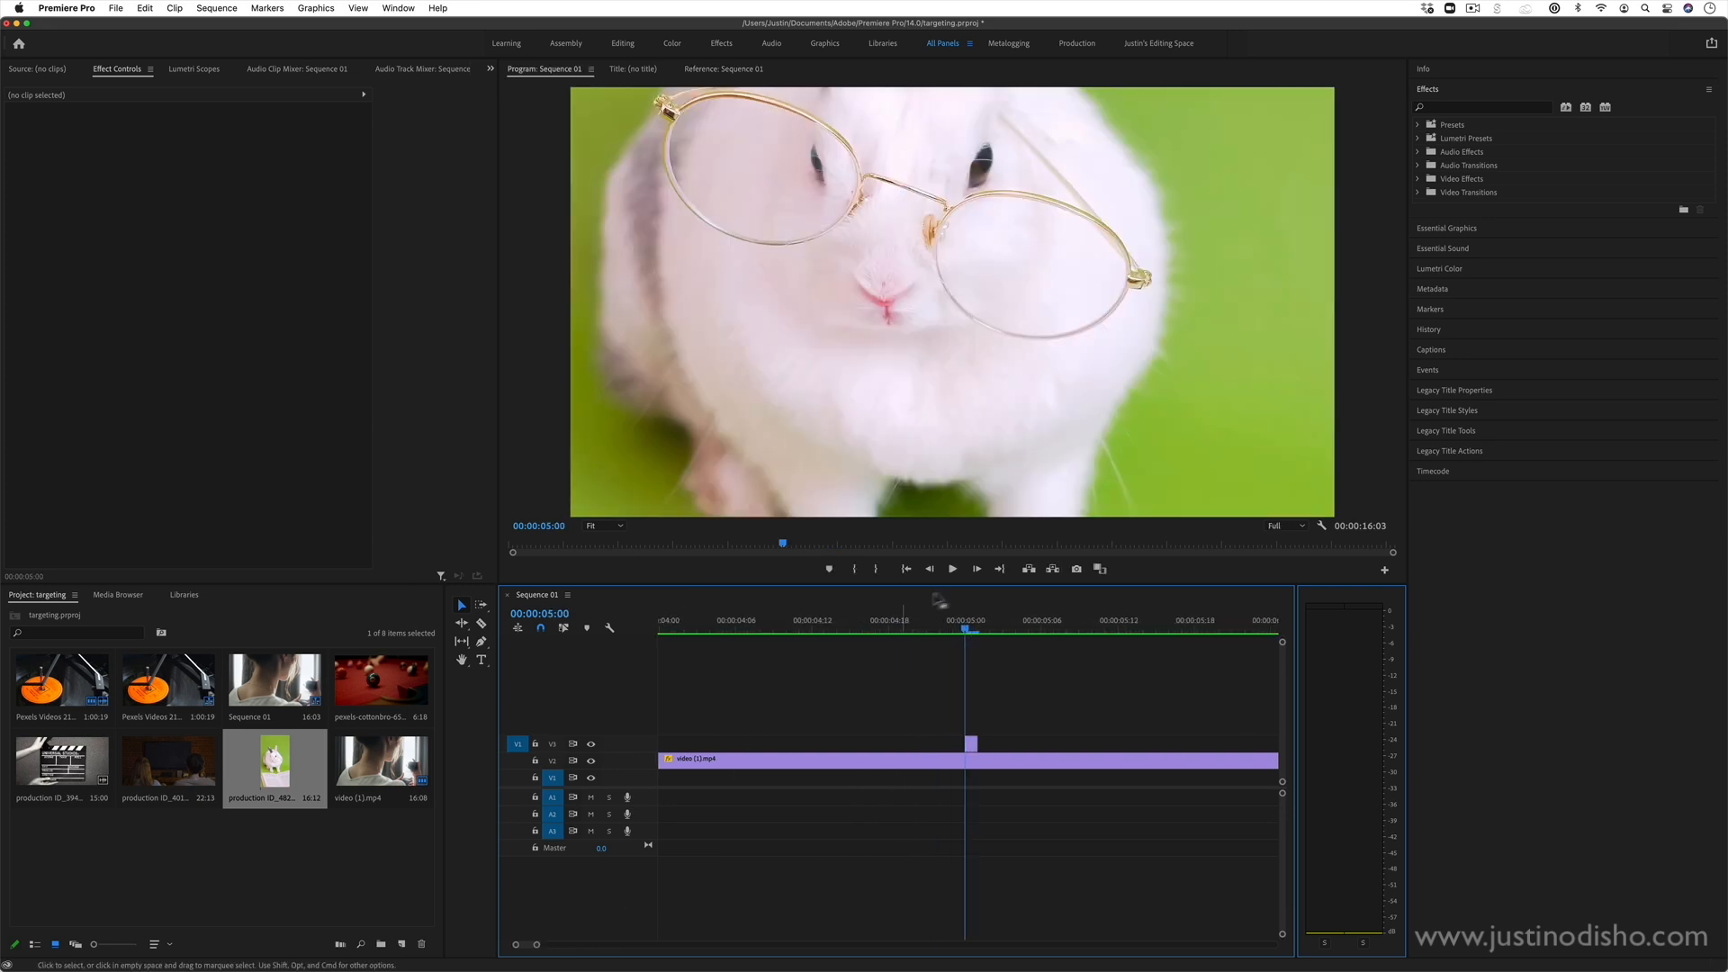
# Lower the bunny frame's opacity, try Multiply and Screen, then settle on Overlay at 100%.
pyautogui.click(970, 745)
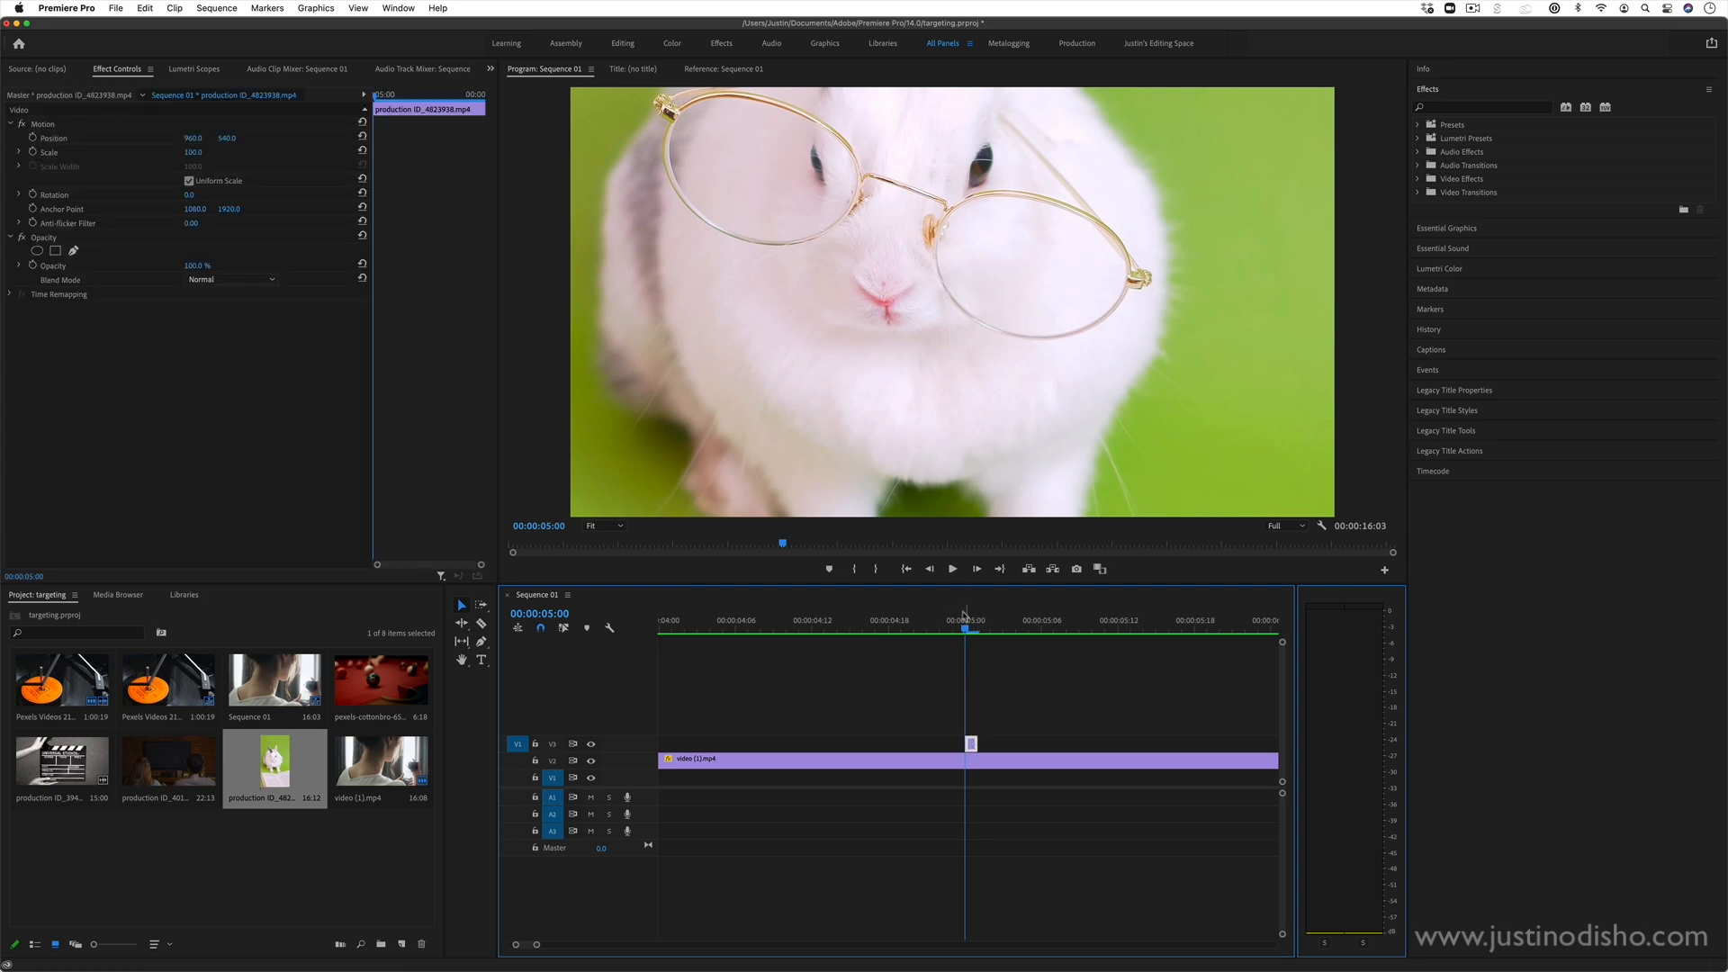
pyautogui.click(725, 68)
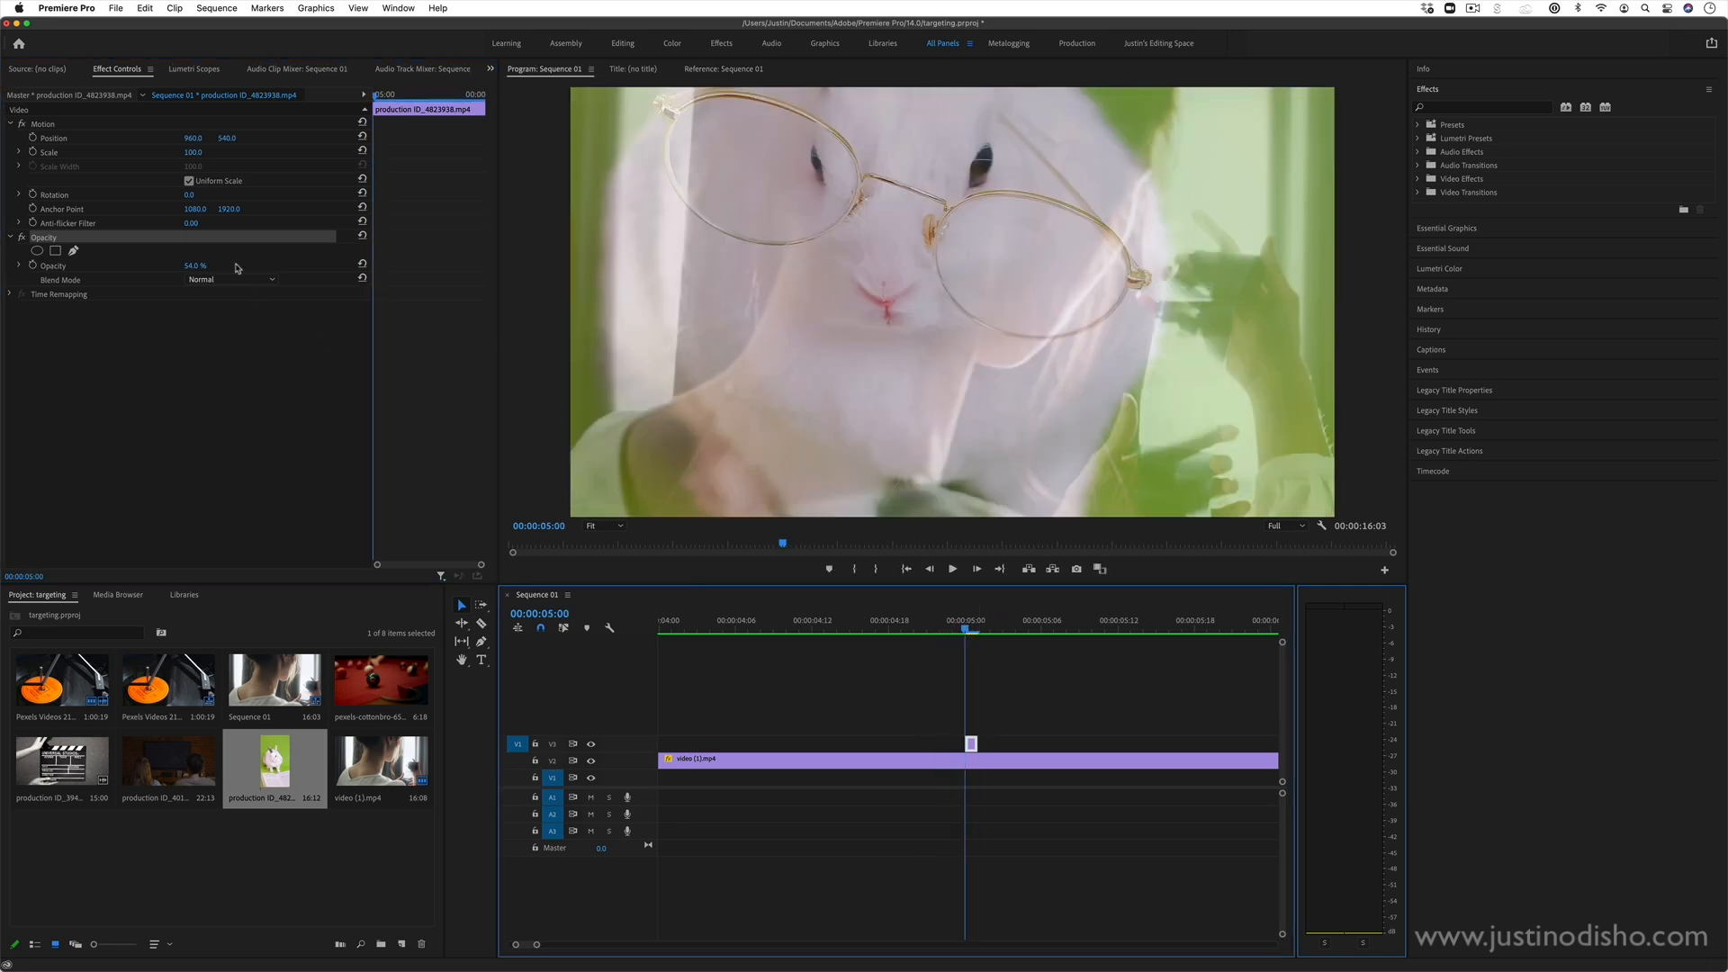
pyautogui.click(230, 279)
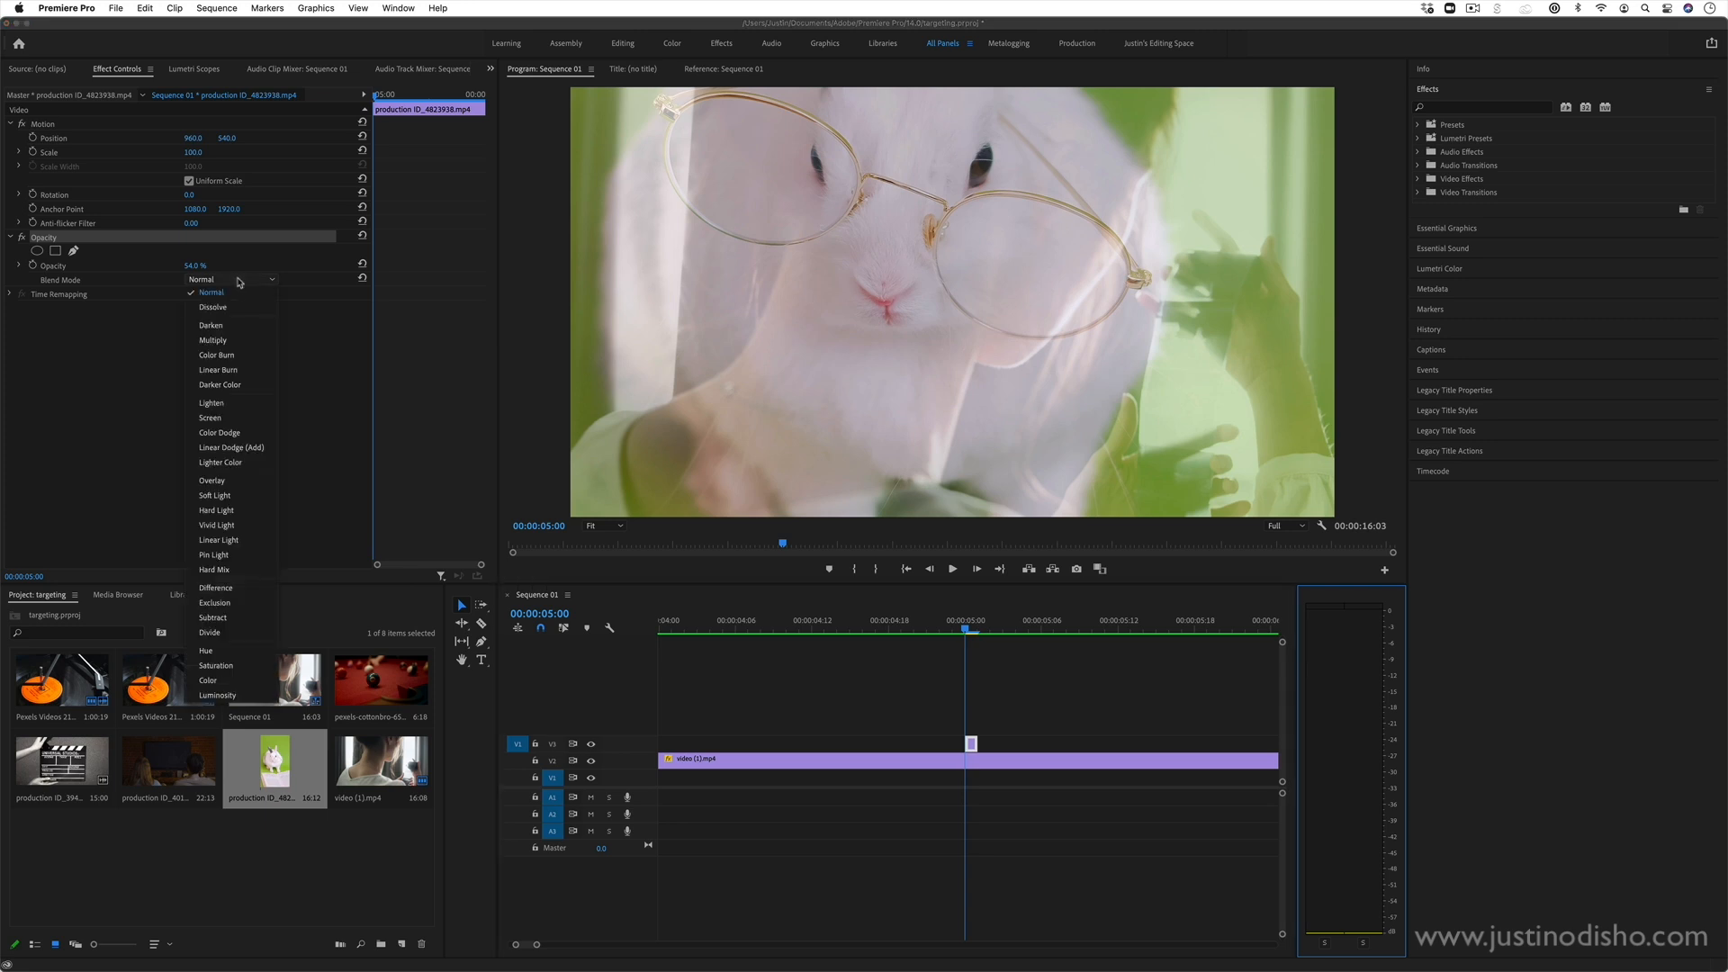
pyautogui.moveTo(248, 281)
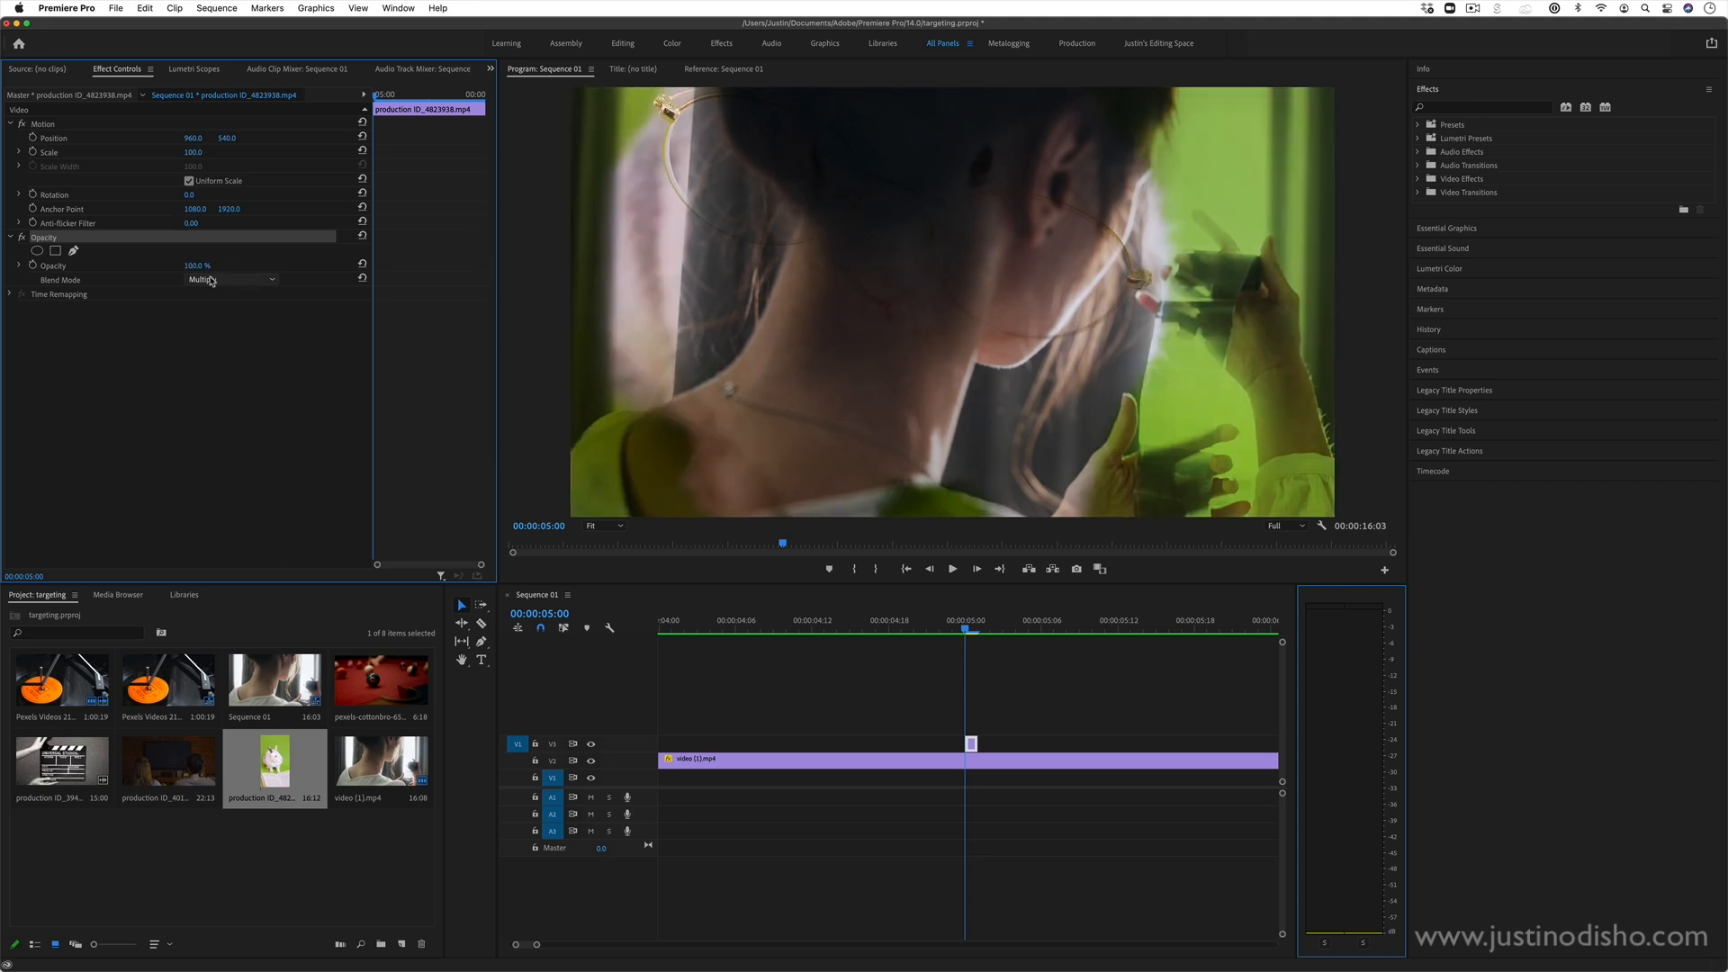
pyautogui.click(231, 279)
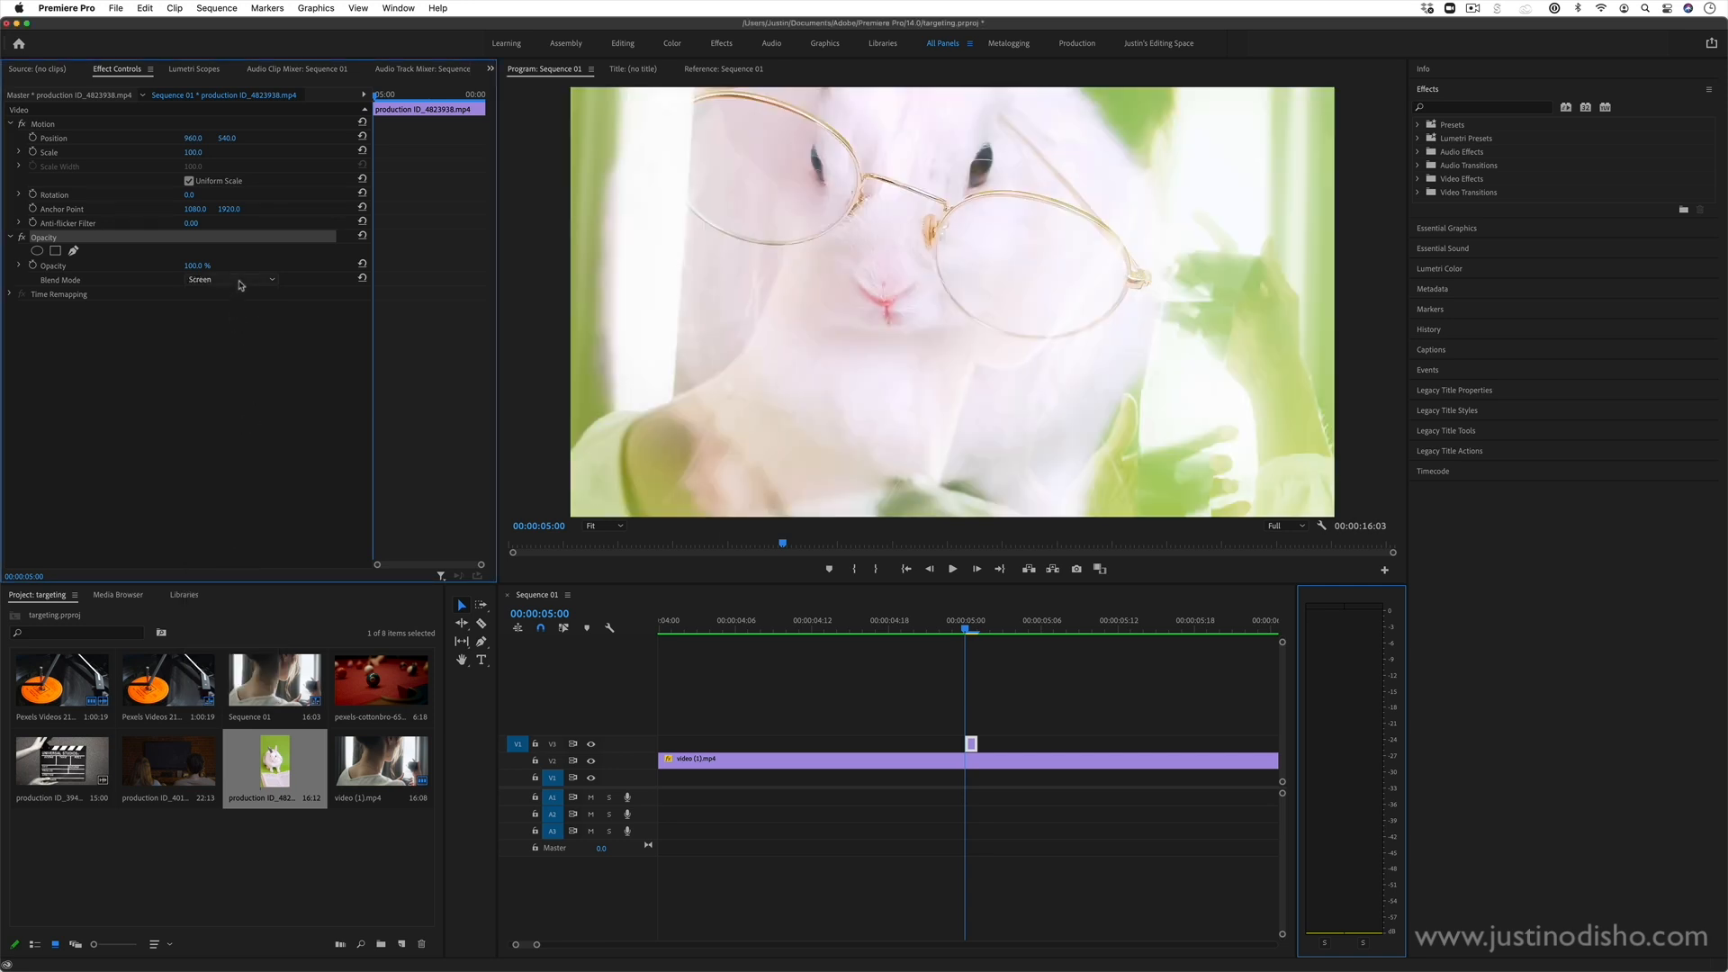
pyautogui.click(231, 279)
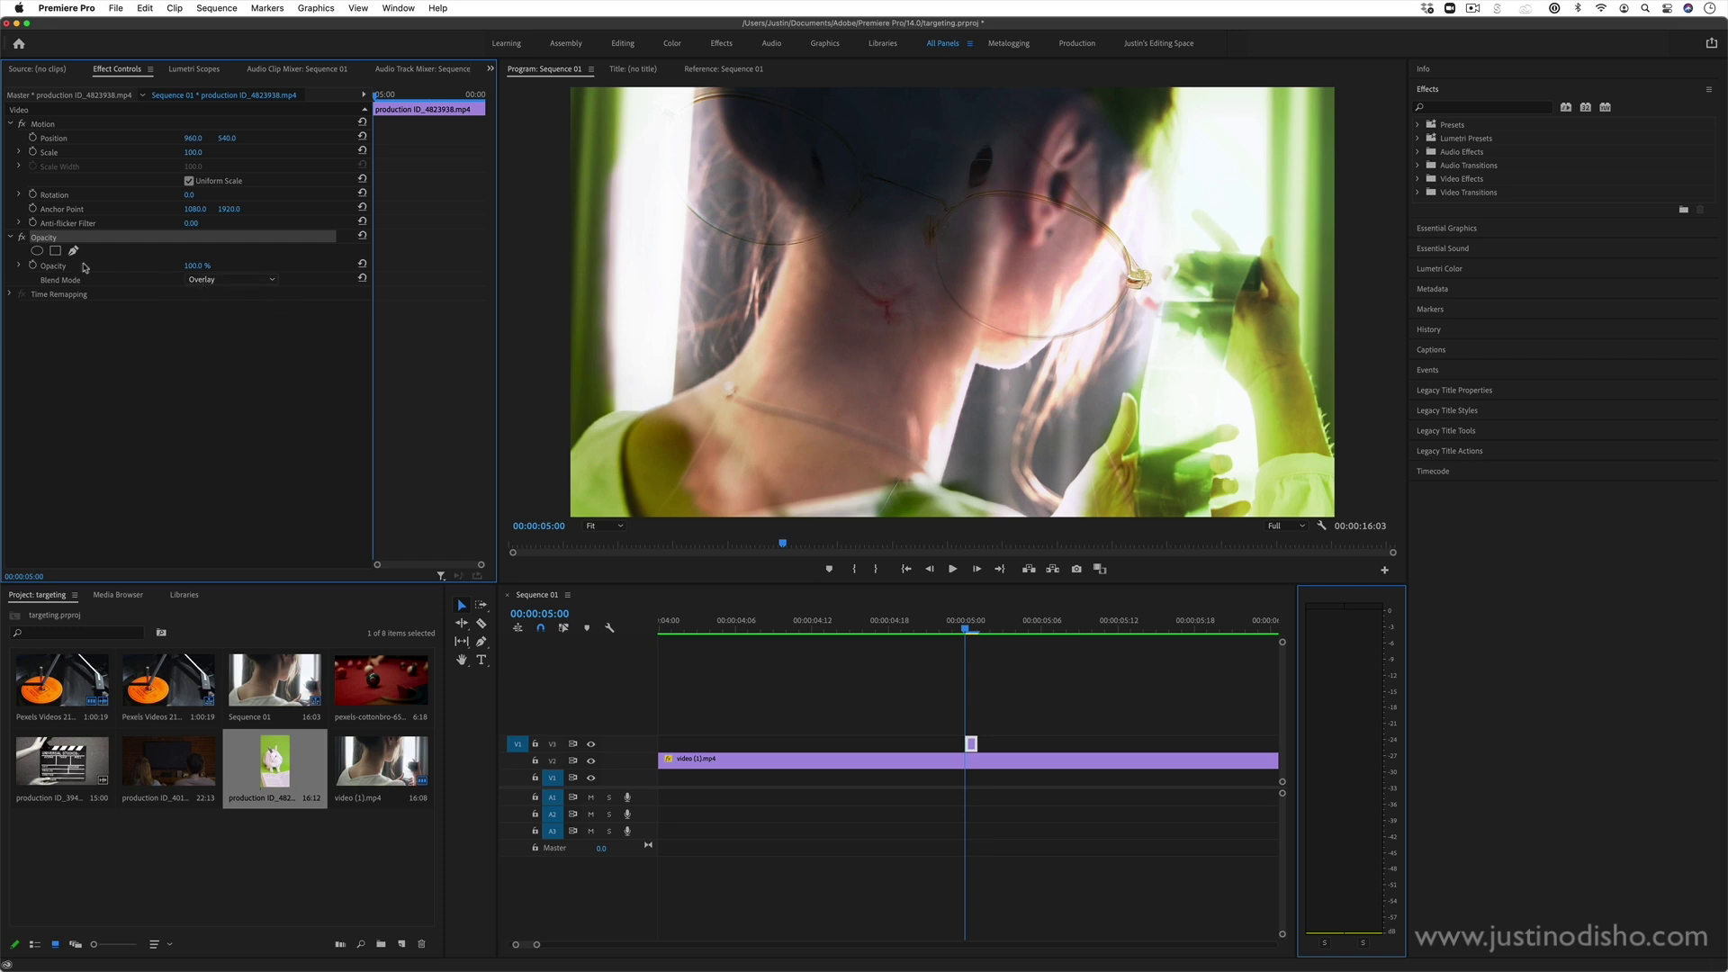
pyautogui.click(801, 623)
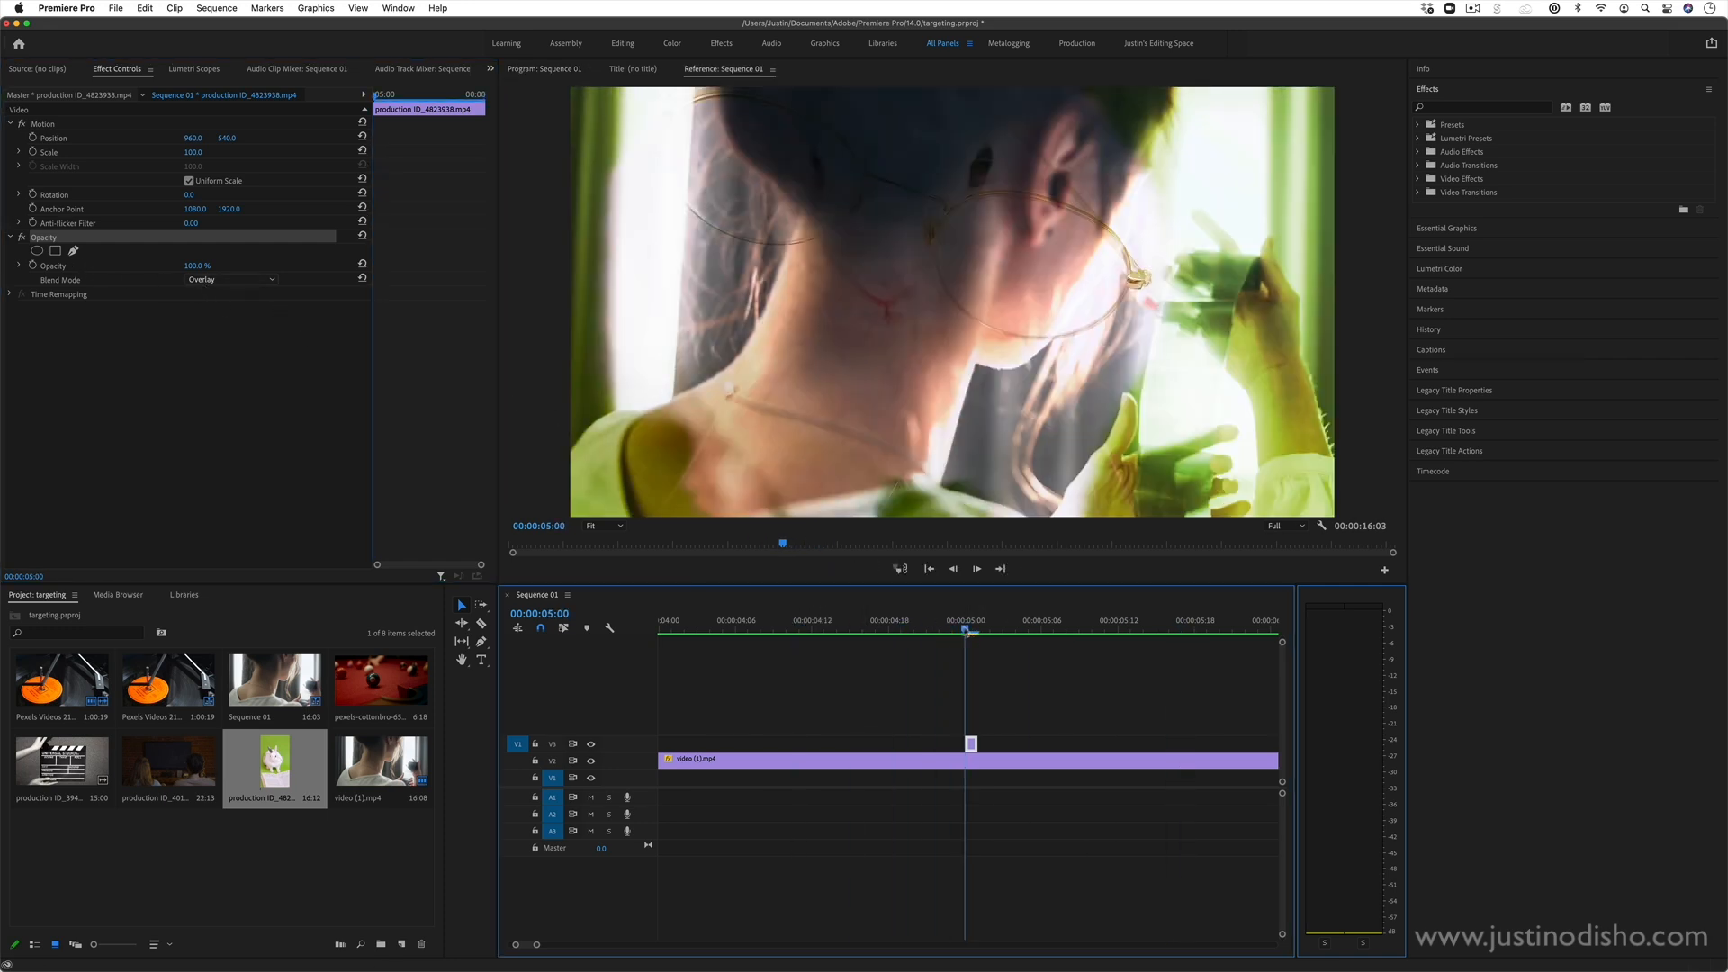
pyautogui.click(547, 69)
pyautogui.write('BUY THIS')
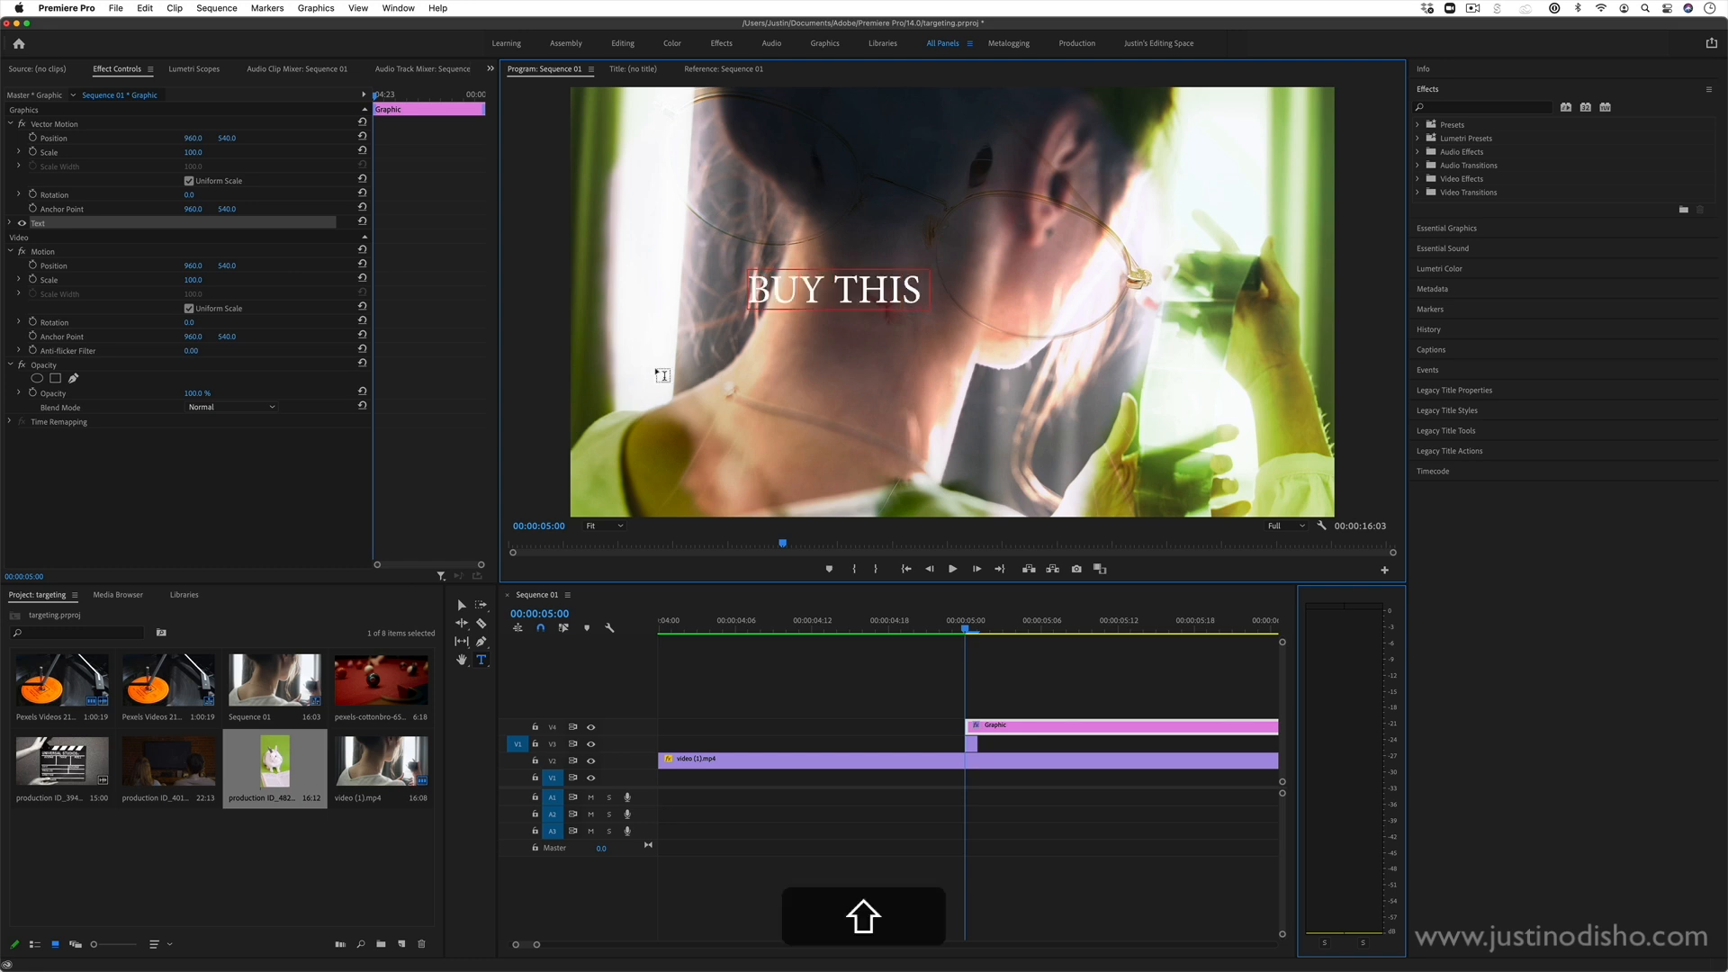
# Retype the title from 'PRODUCT' to 'SUBSCRIBE AND LIKE', select the one-frame clip, and preview playback.
pyautogui.write('PRODUCT')
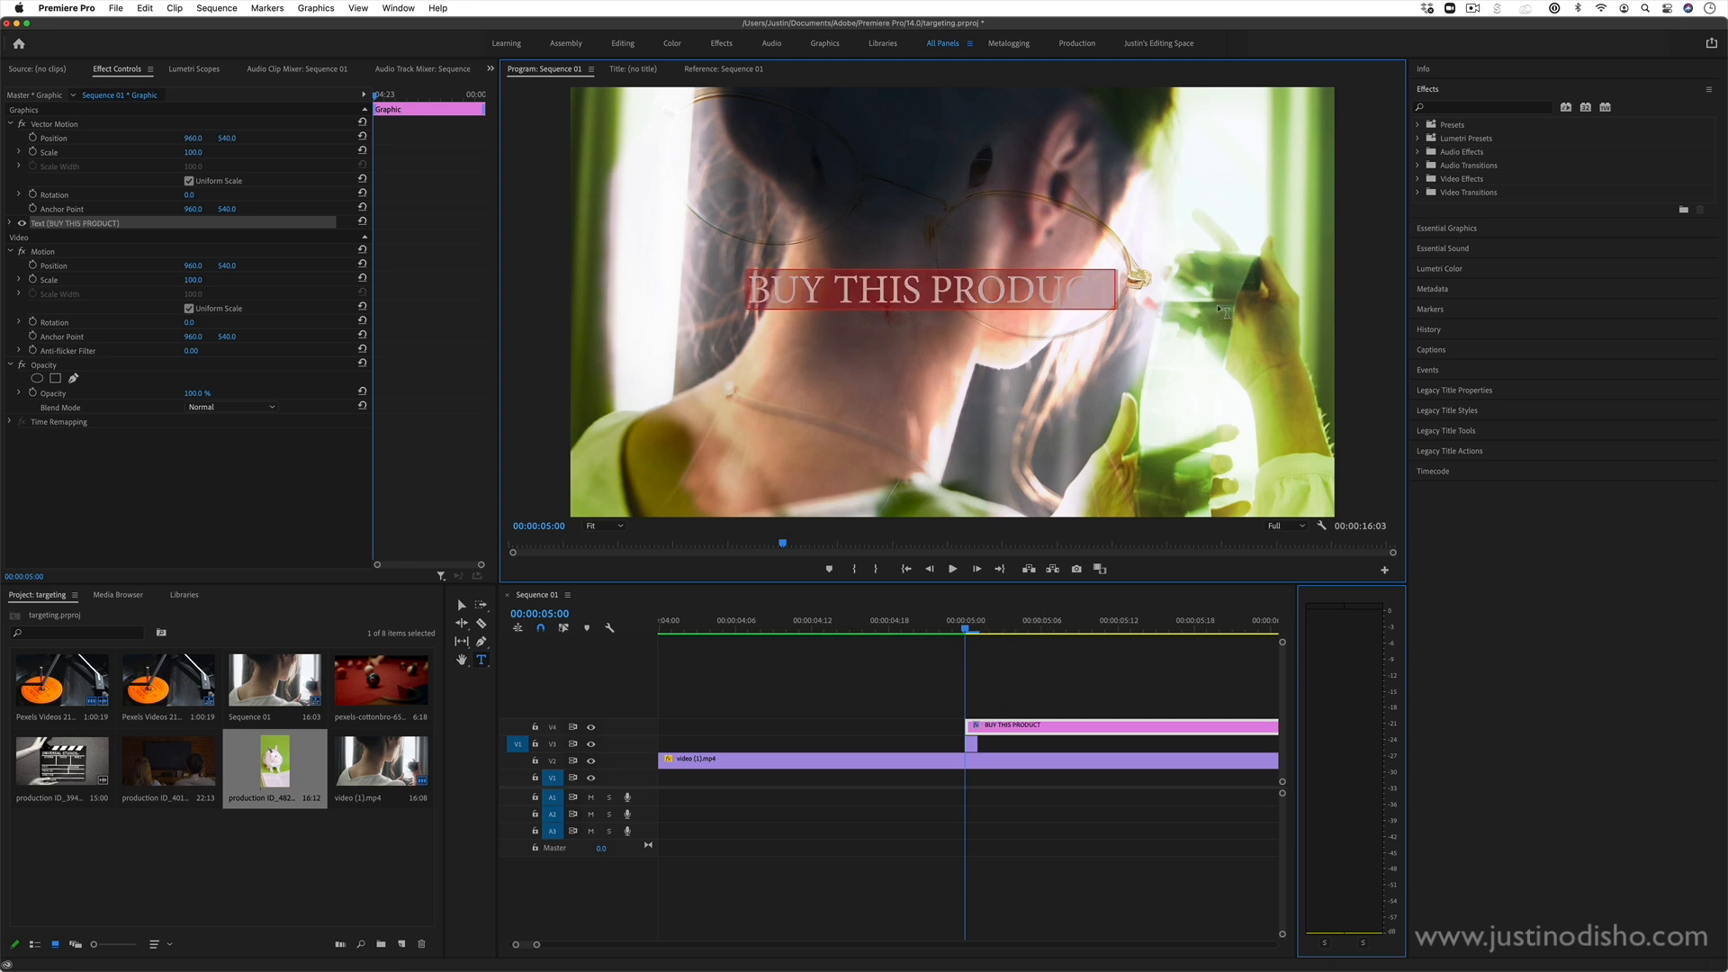
pyautogui.write('SUBSCRIBE AND LIKE')
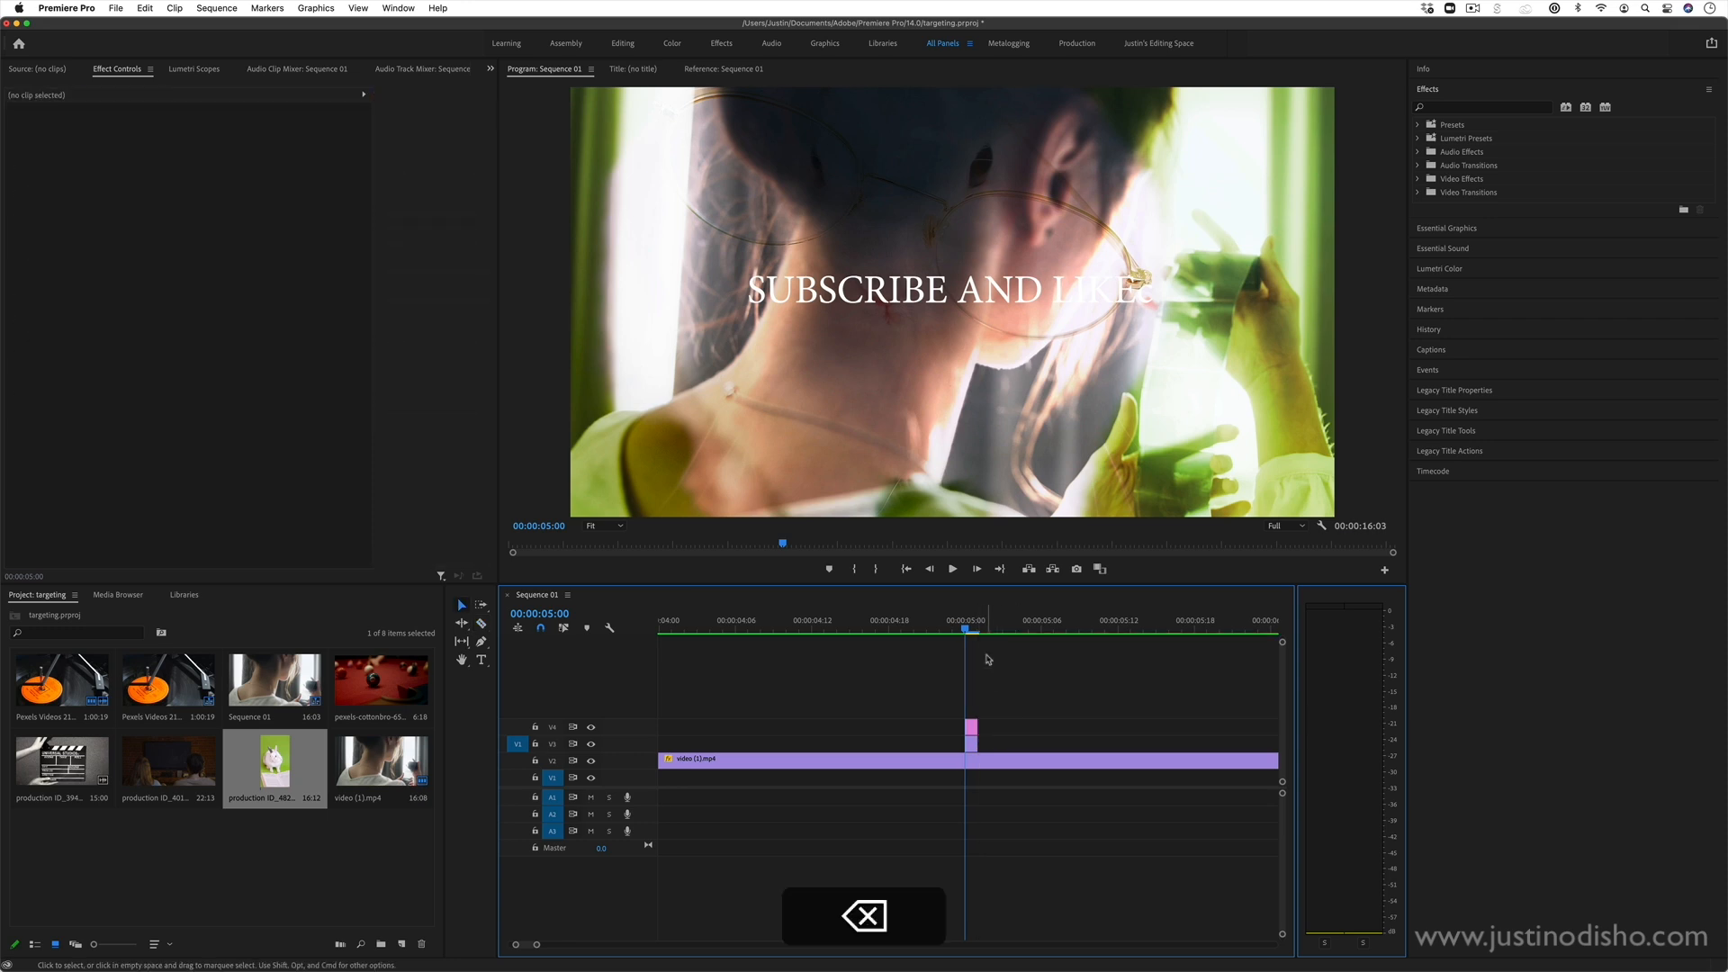
pyautogui.click(973, 724)
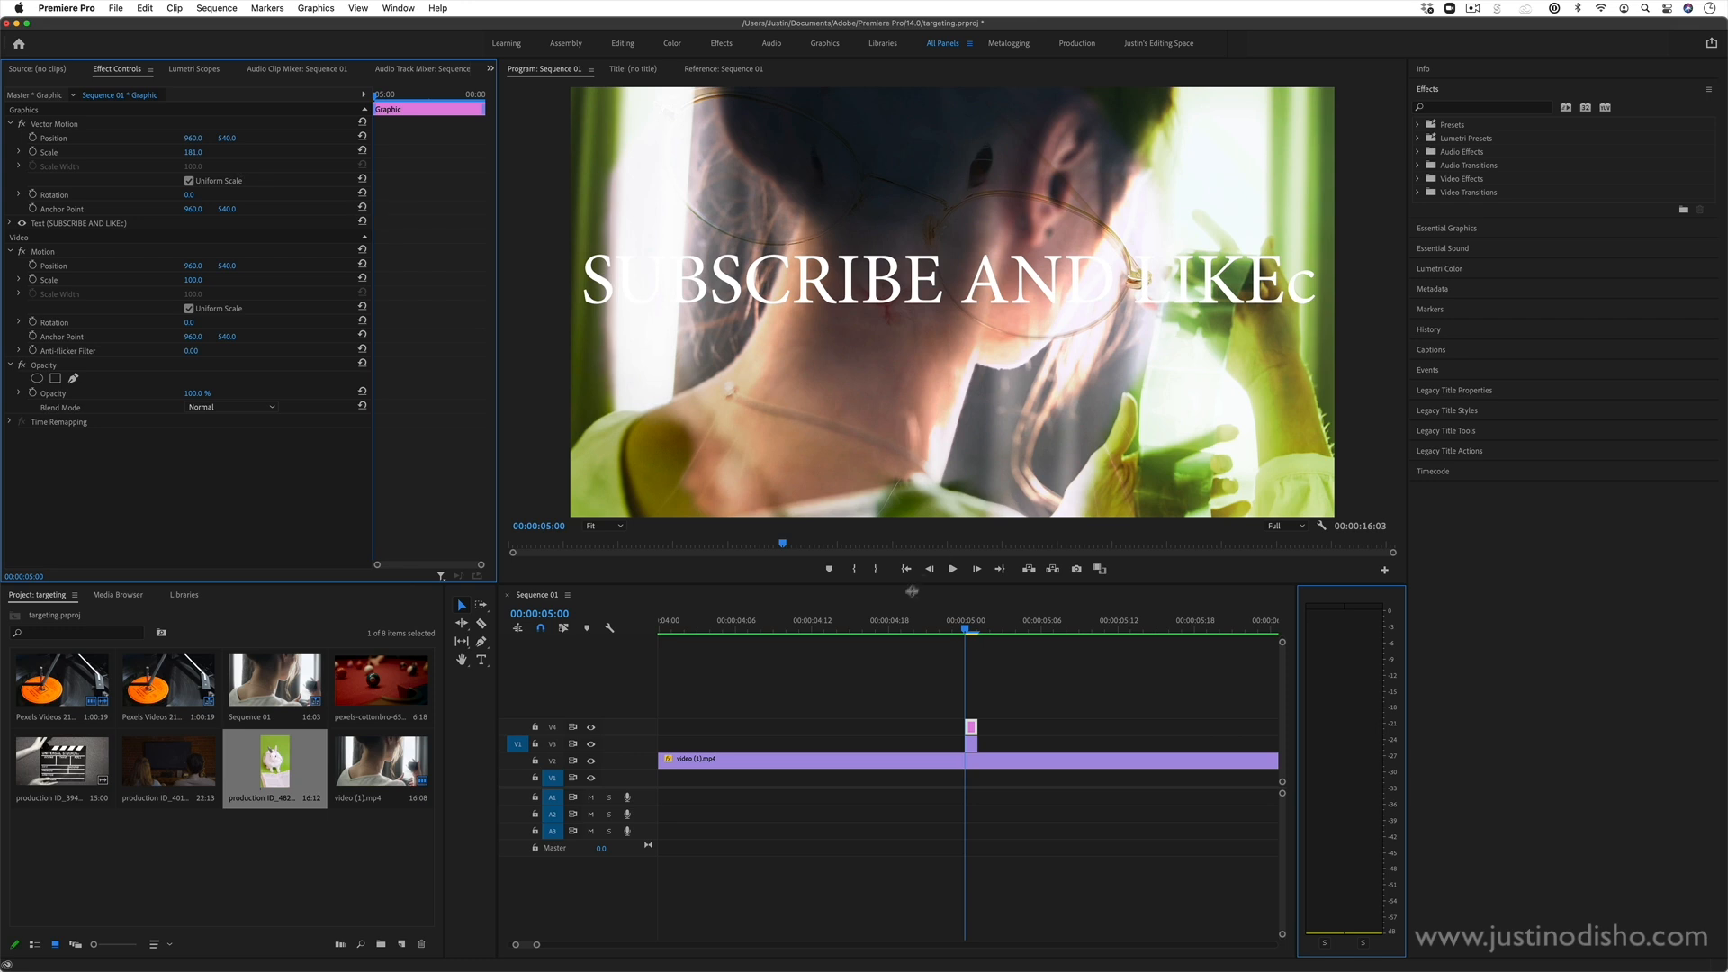
pyautogui.click(953, 569)
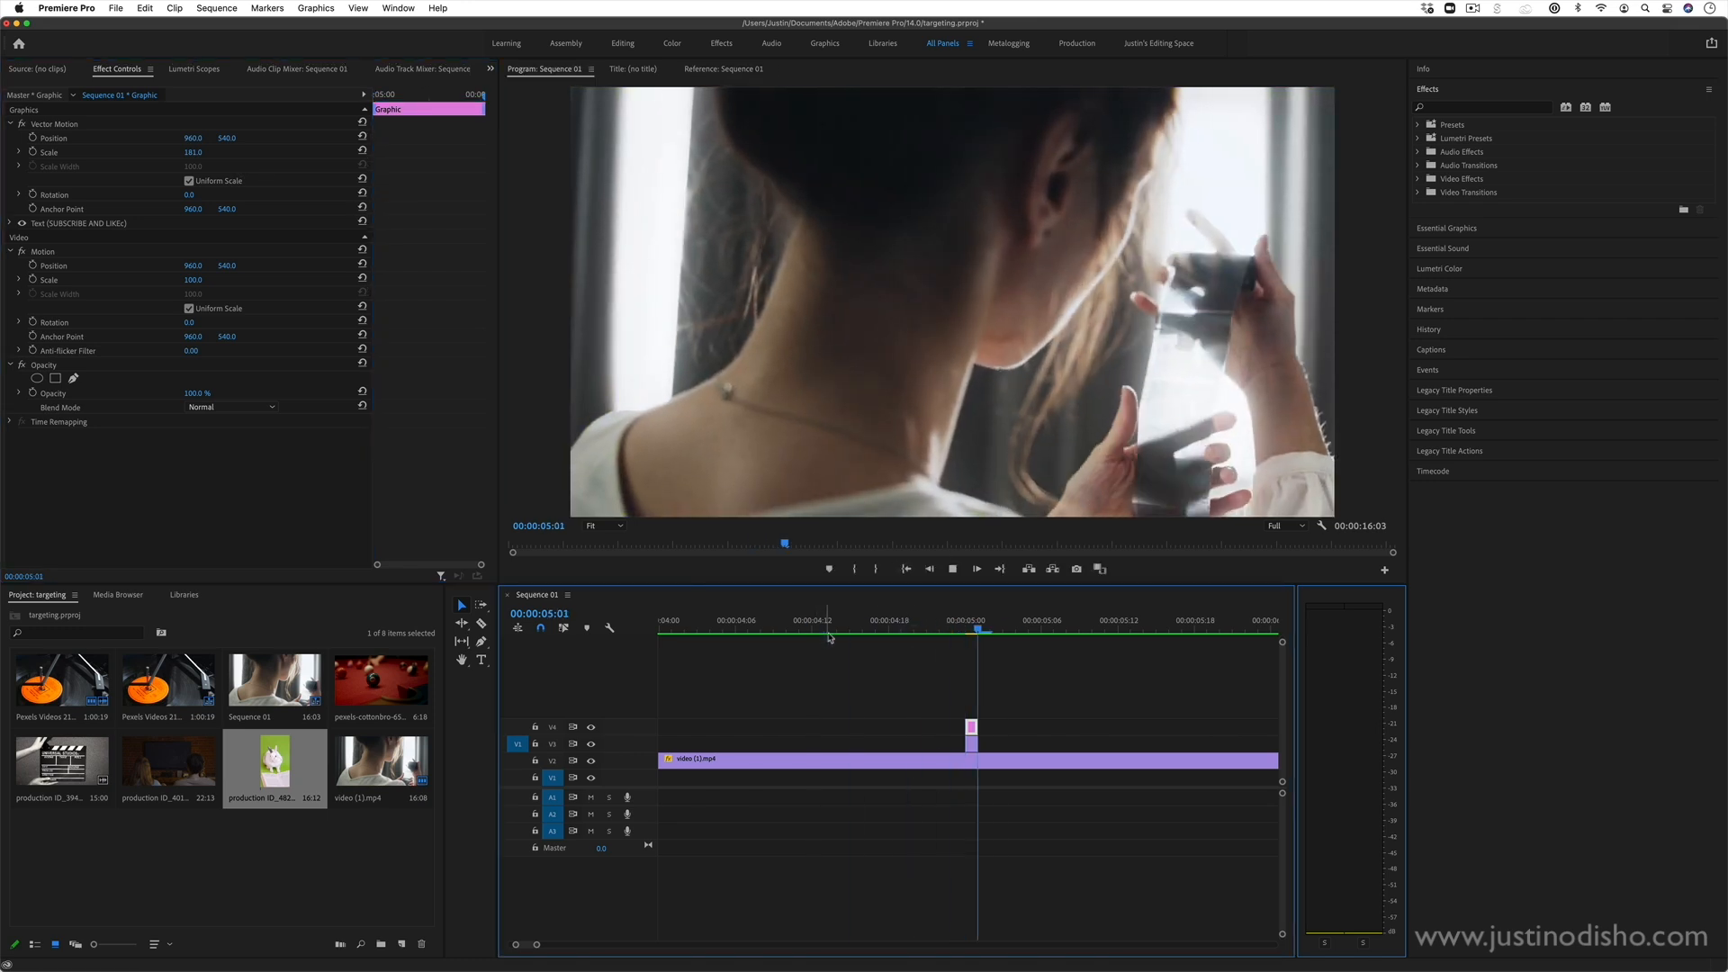